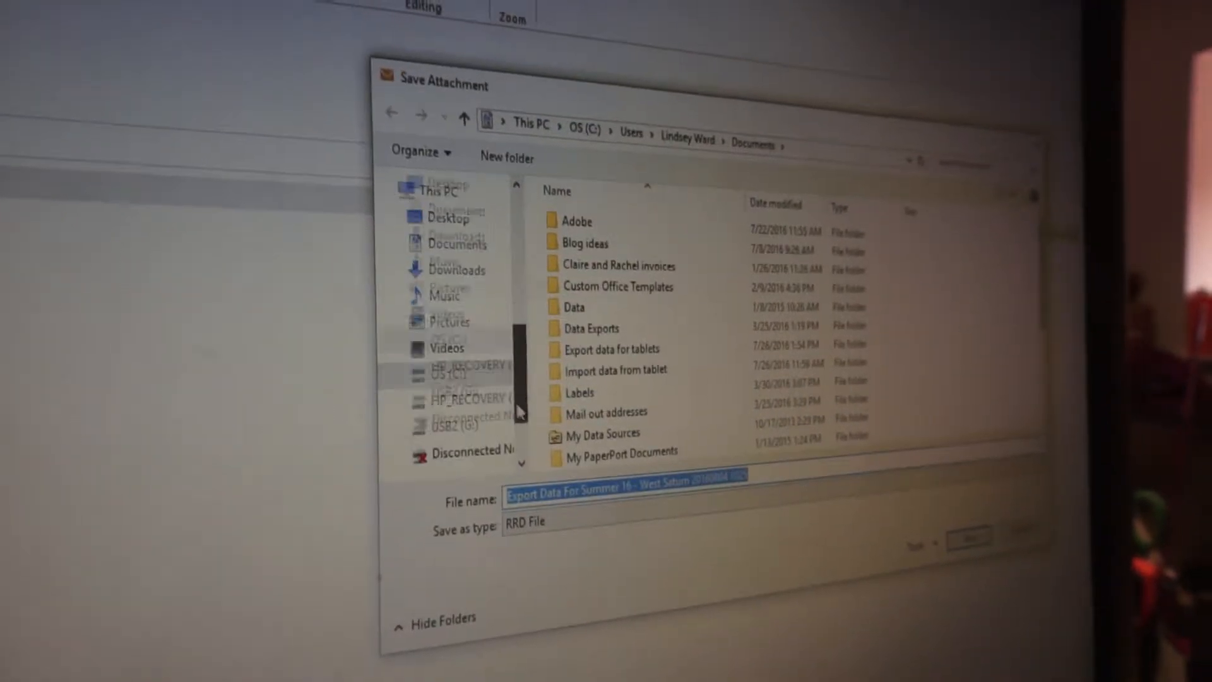
# - Browse the USB2 (G:) stick in the Insert File dialog to show the Summer 16 export files
pyautogui.click(457, 425)
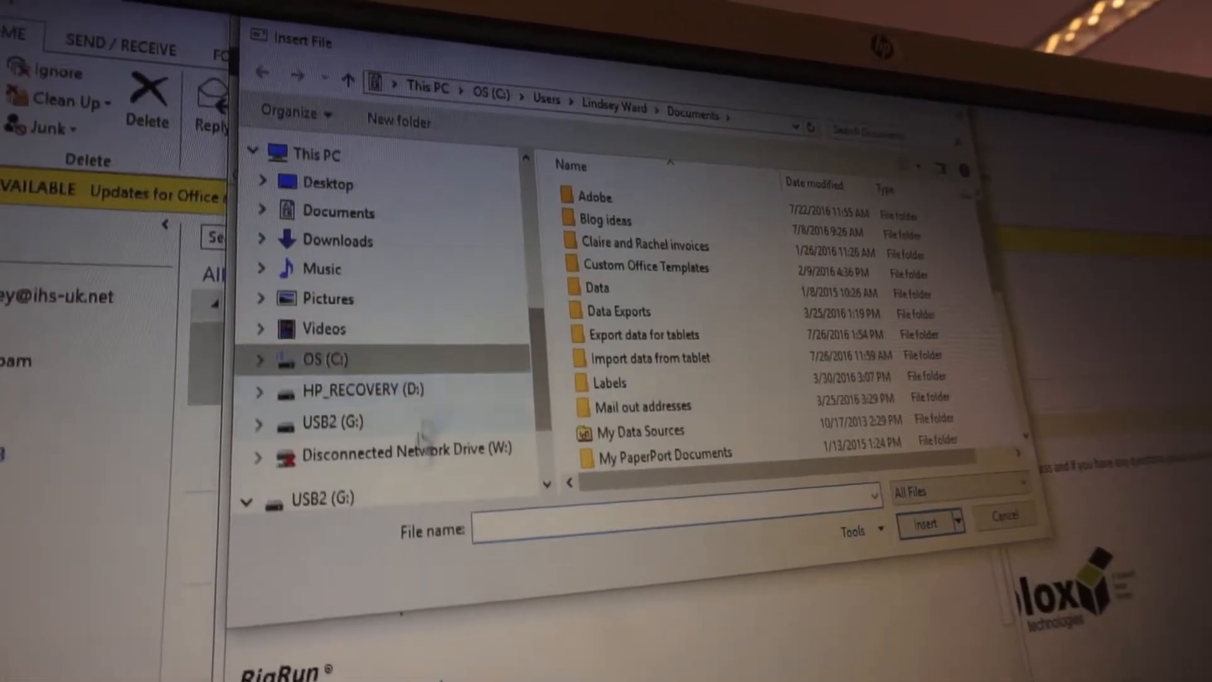
pyautogui.click(322, 499)
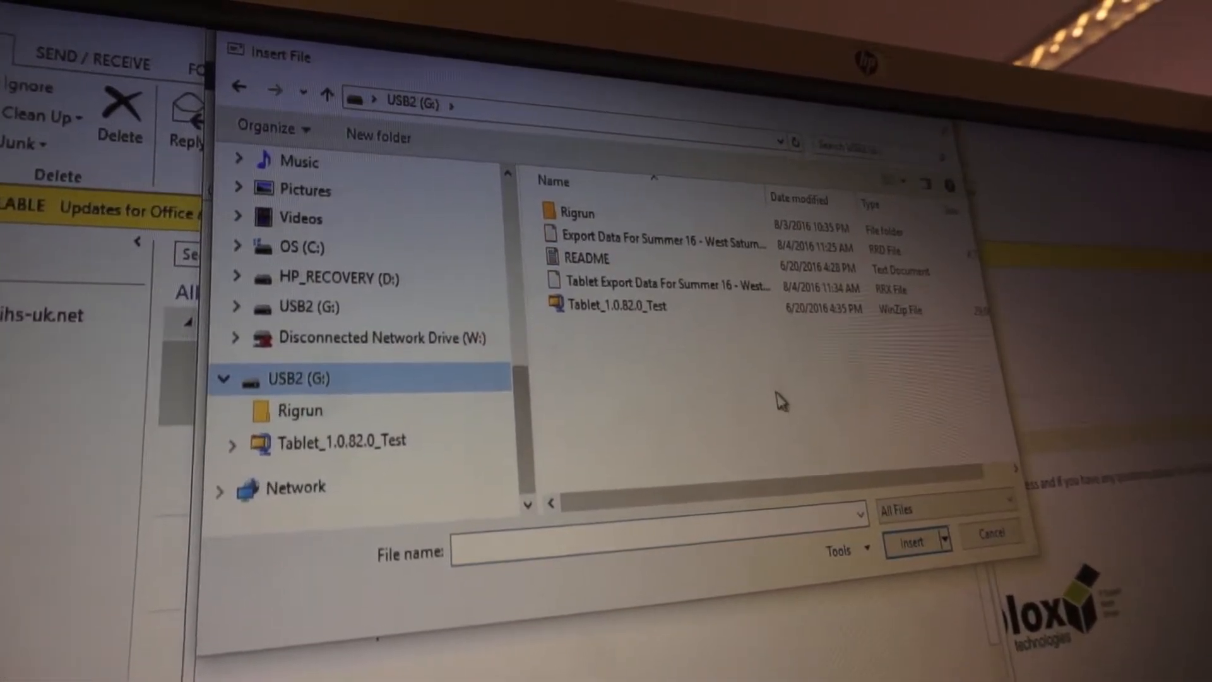